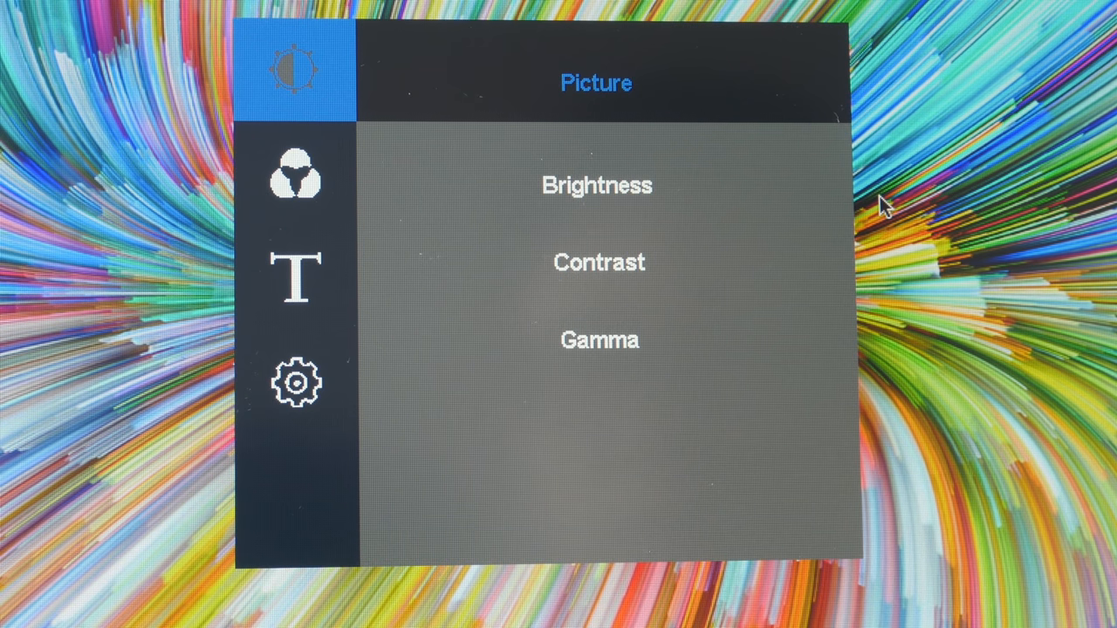
- Open the monitor OSD Picture settings showing Brightness, Contrast and Gamma
left_click(295, 272)
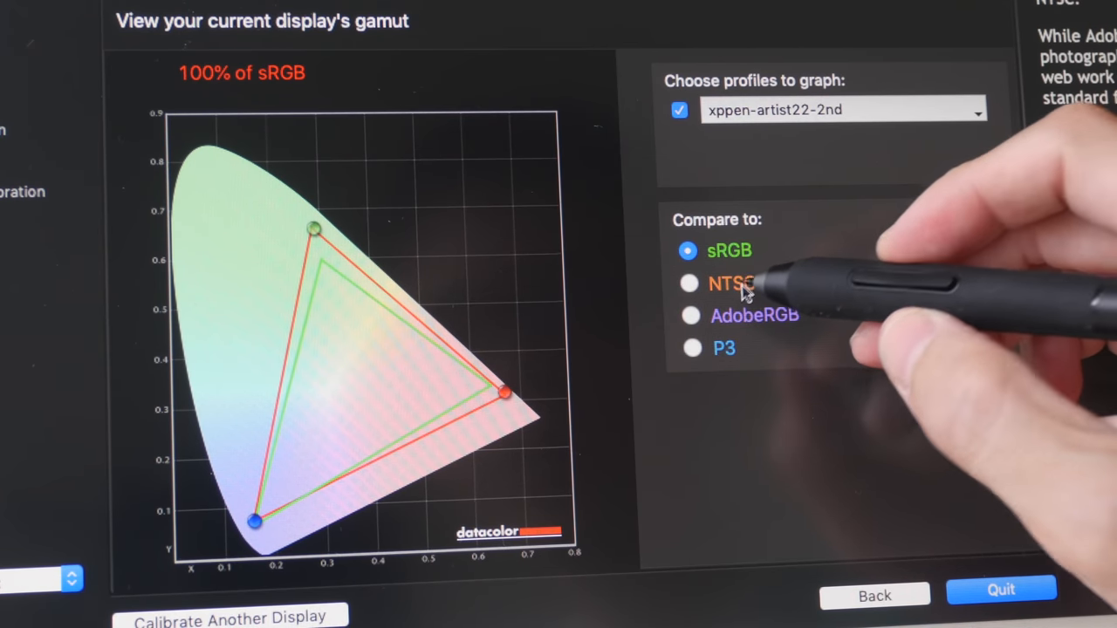
- Compare the xppen-artist22-2nd gamut against the NTSC and P3 standards
left_click(689, 315)
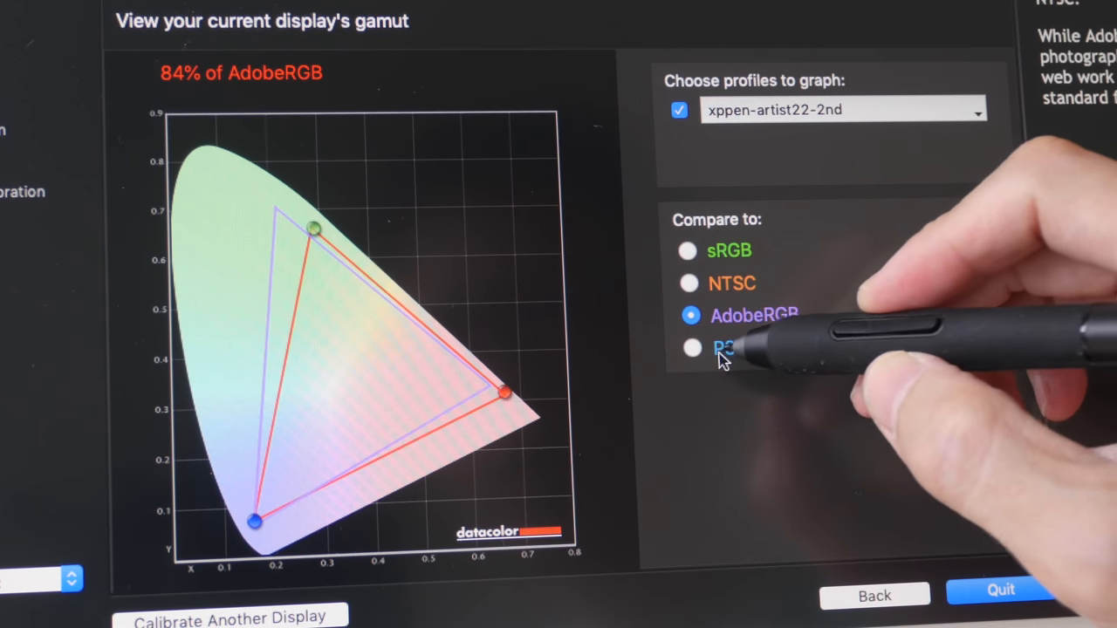
left_click(690, 347)
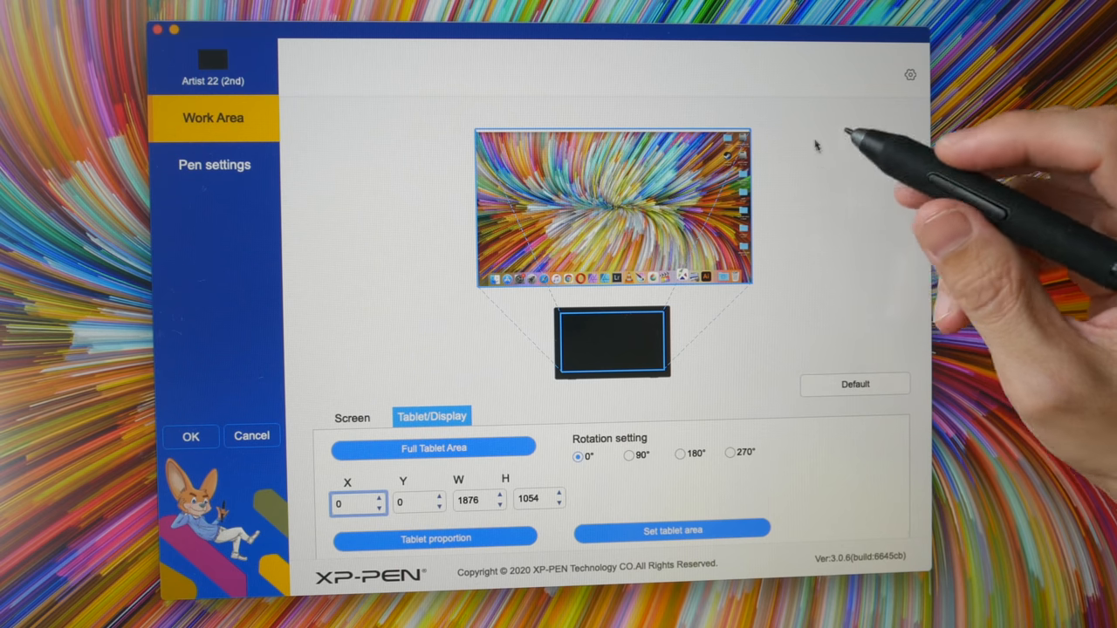
mouse_move(833, 213)
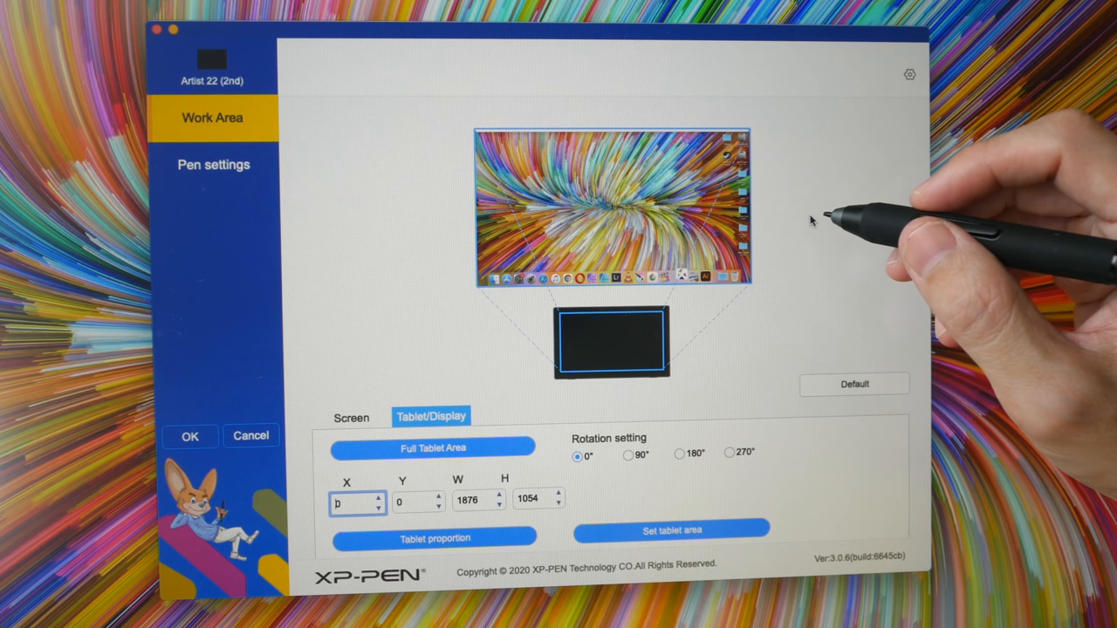
mouse_move(818, 140)
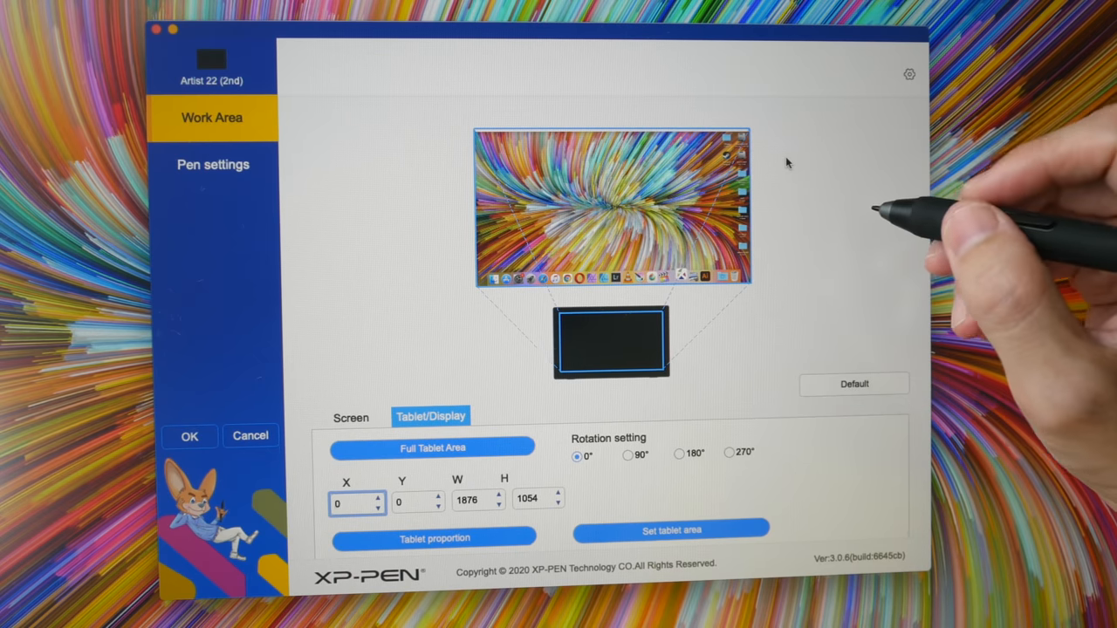
mouse_move(233, 126)
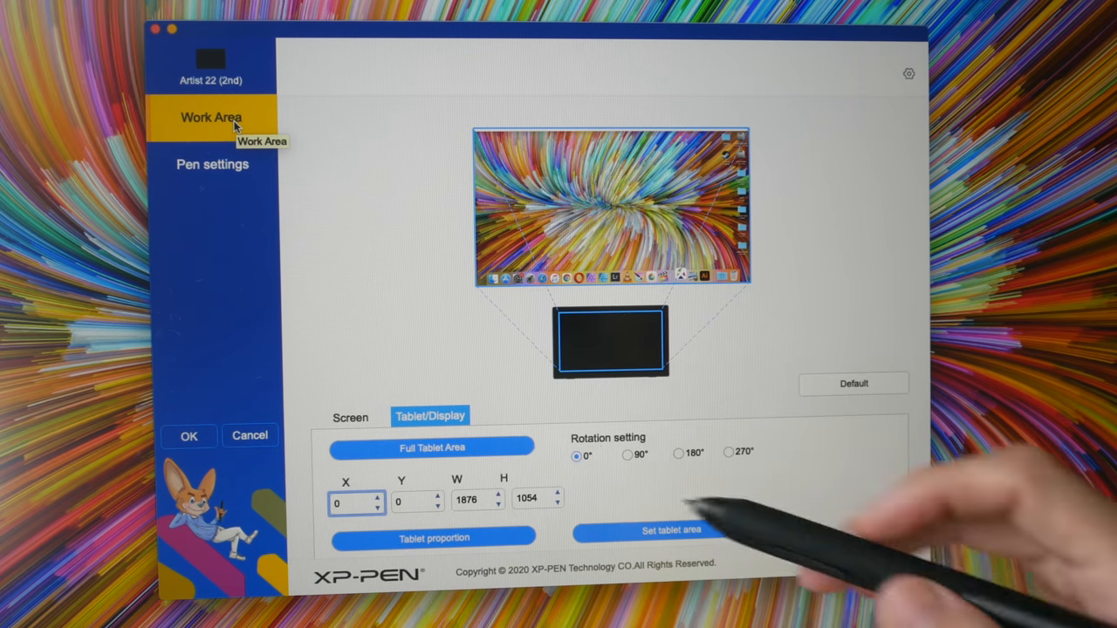
- Show the Artist 22 work area mapping, covering the full 1876 × 1054 screen
left_click(349, 417)
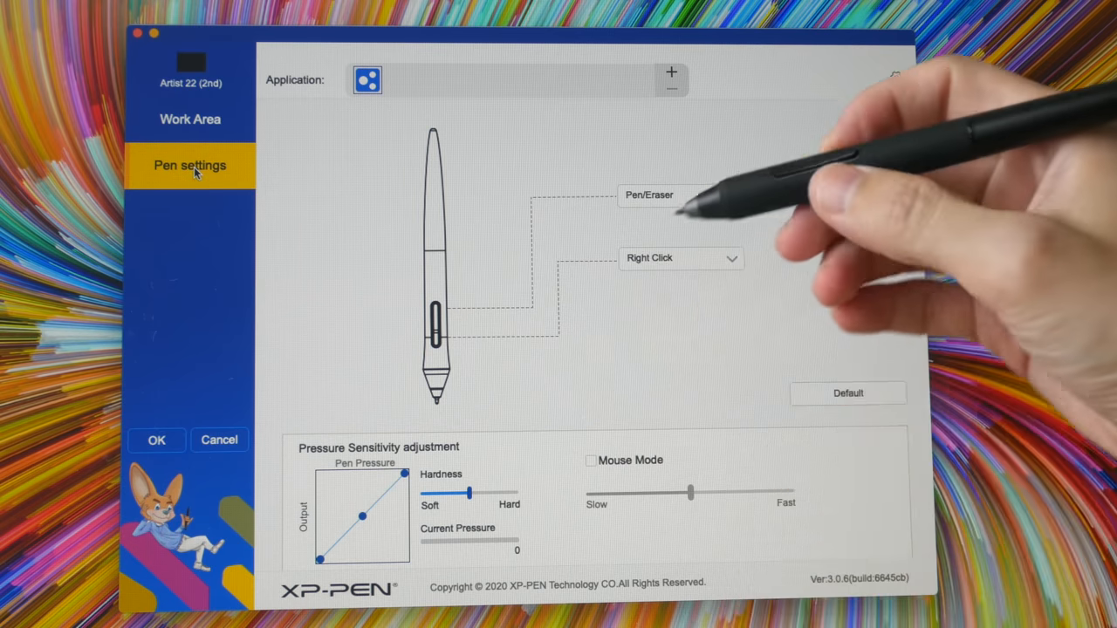
- Assign an other-function option to the pen's side button
left_click(647, 195)
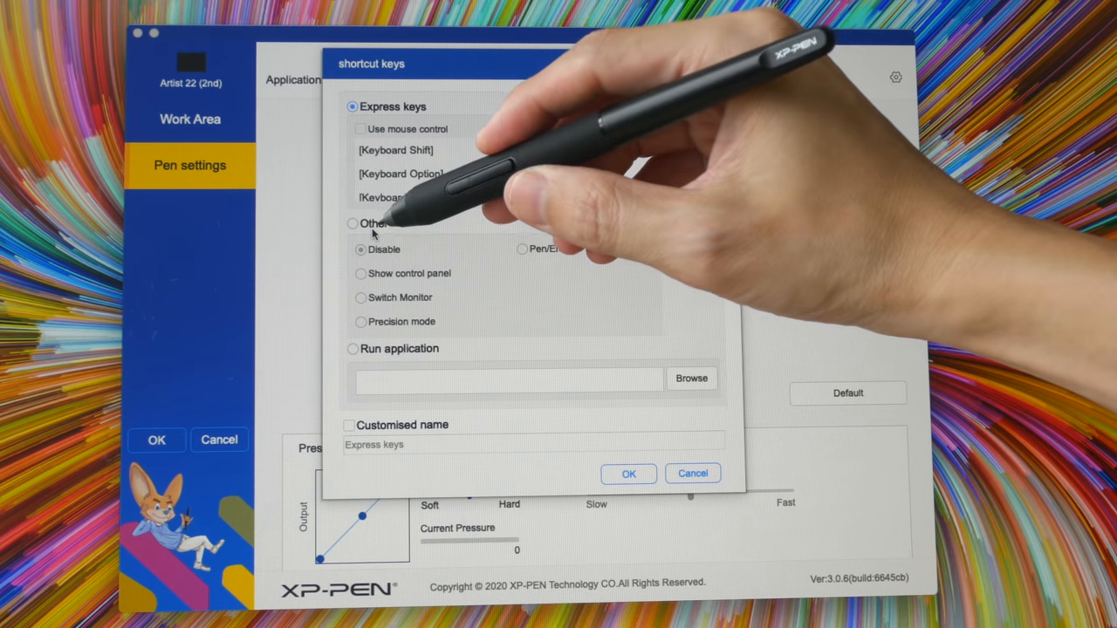
left_click(360, 297)
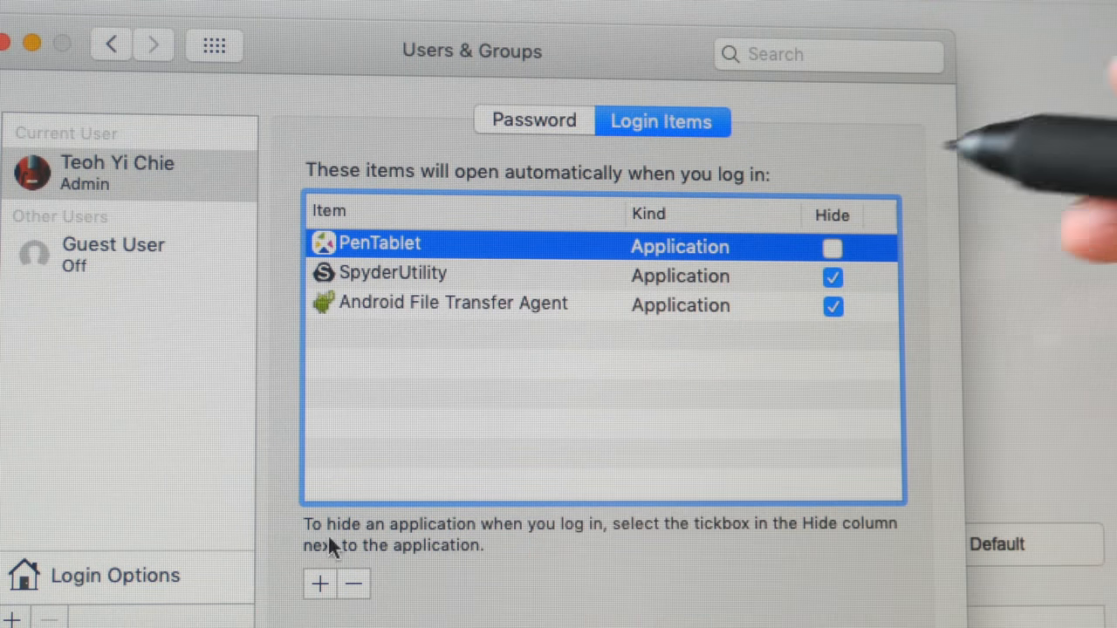
- Confirm PenTablet is listed in Login Items alongside SpyderUtility
left_click(831, 248)
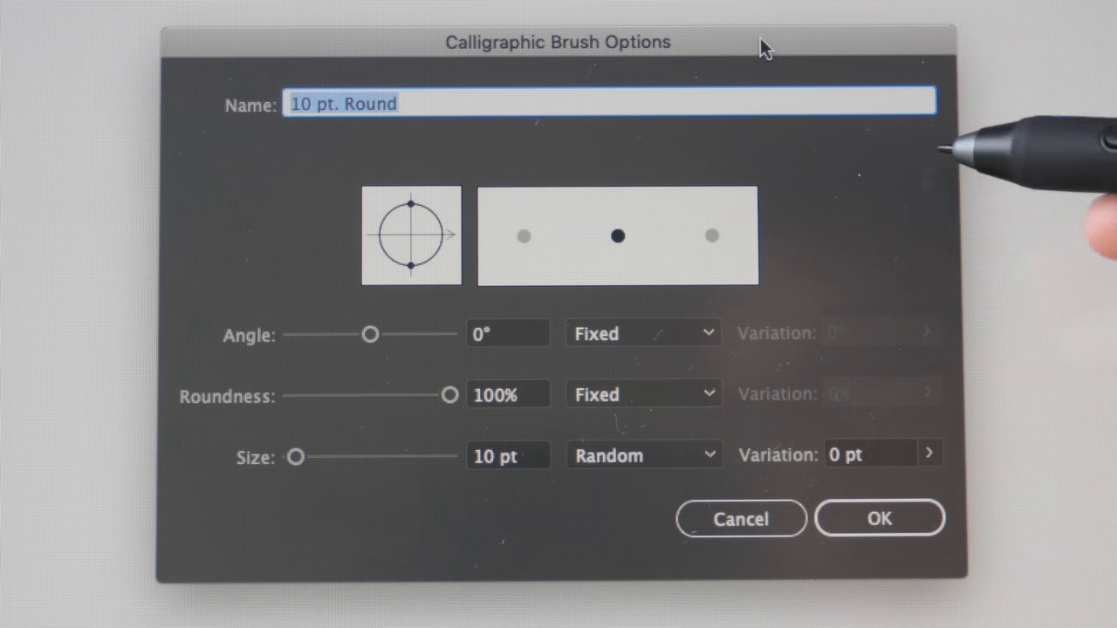
mouse_move(746, 343)
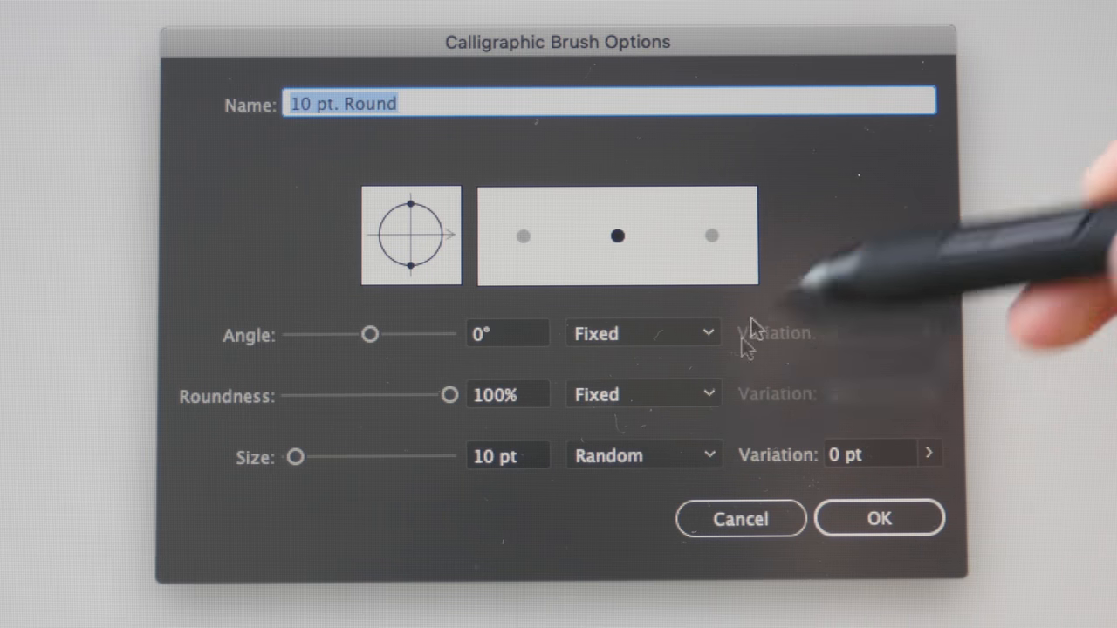
- Open the Size variation menu for the 10 pt. Round calligraphic brush
left_click(642, 454)
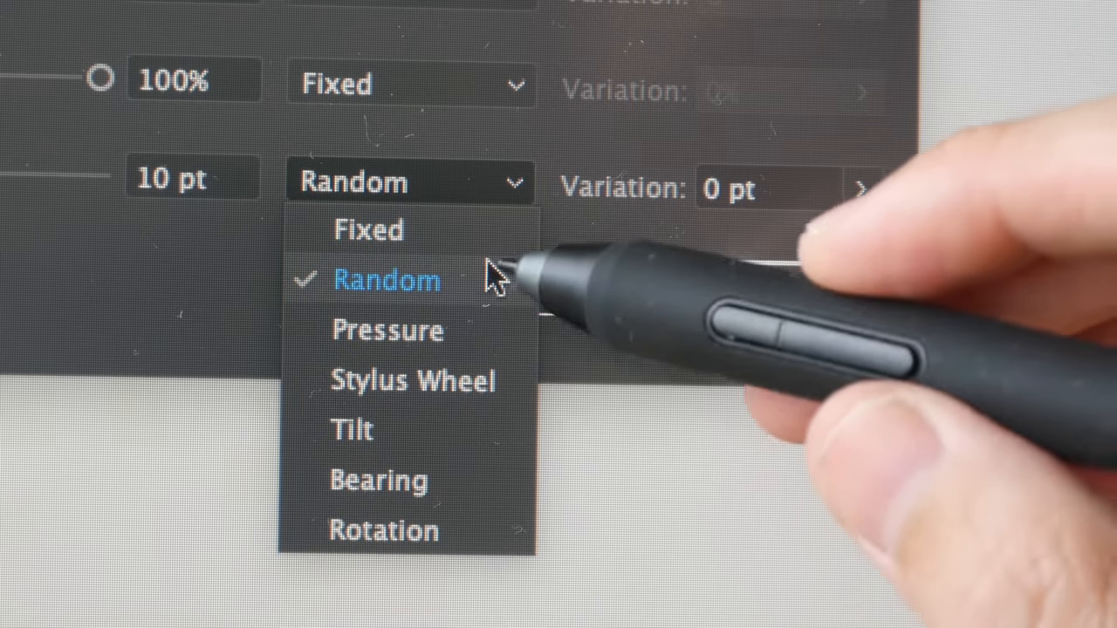
mouse_move(476, 357)
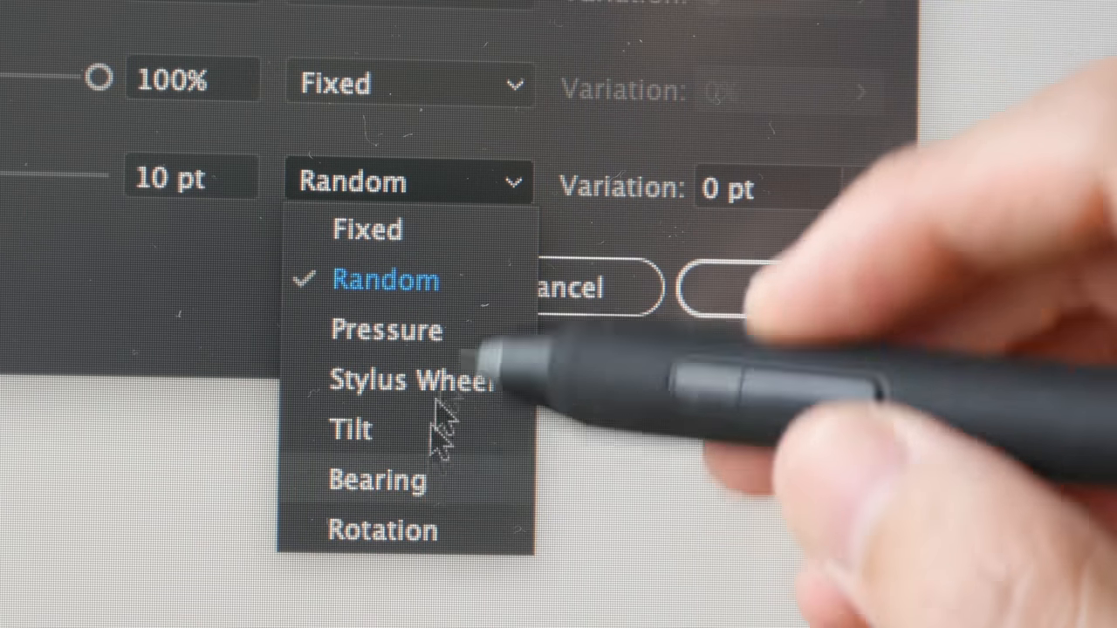
mouse_move(480, 349)
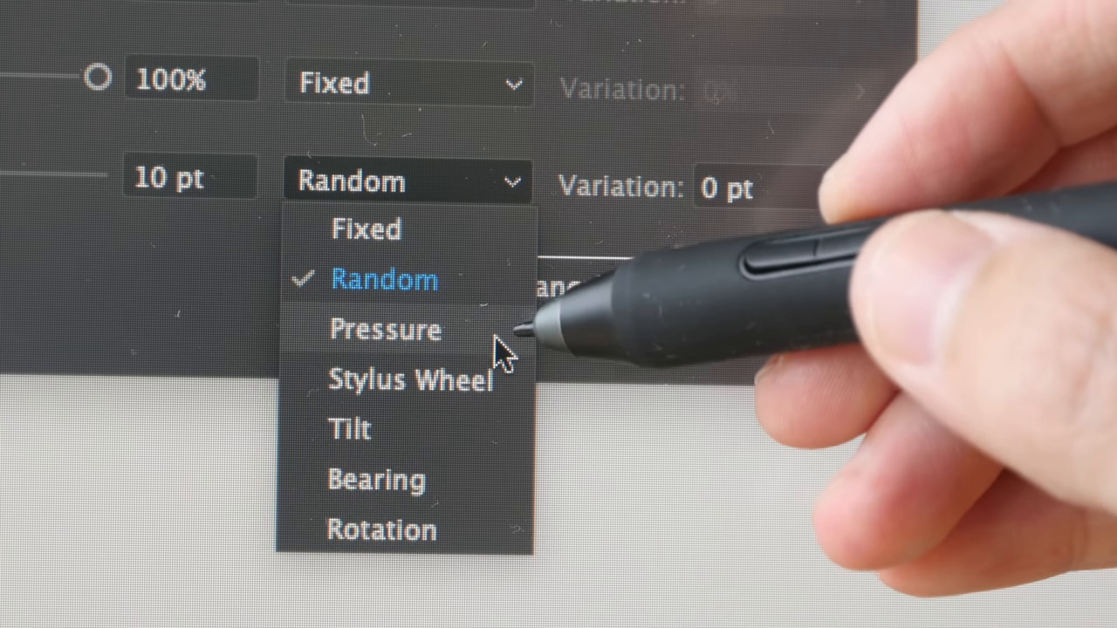
mouse_move(475, 362)
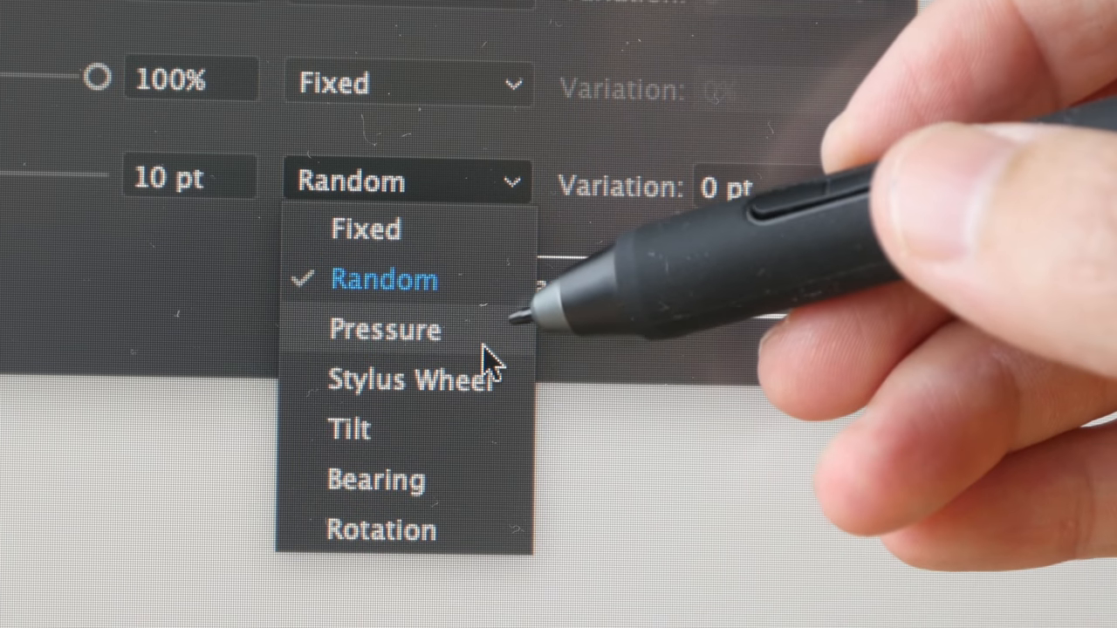
mouse_move(562, 349)
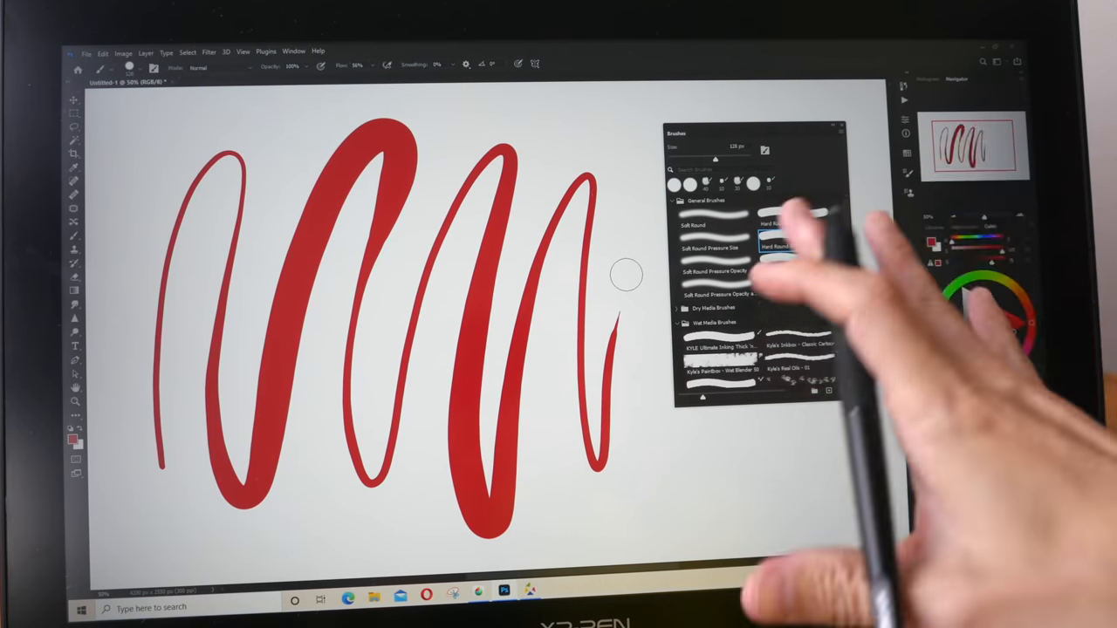
- Select the Hard Round Pressure Size brush for pressure-tapered red strokes
left_click(794, 244)
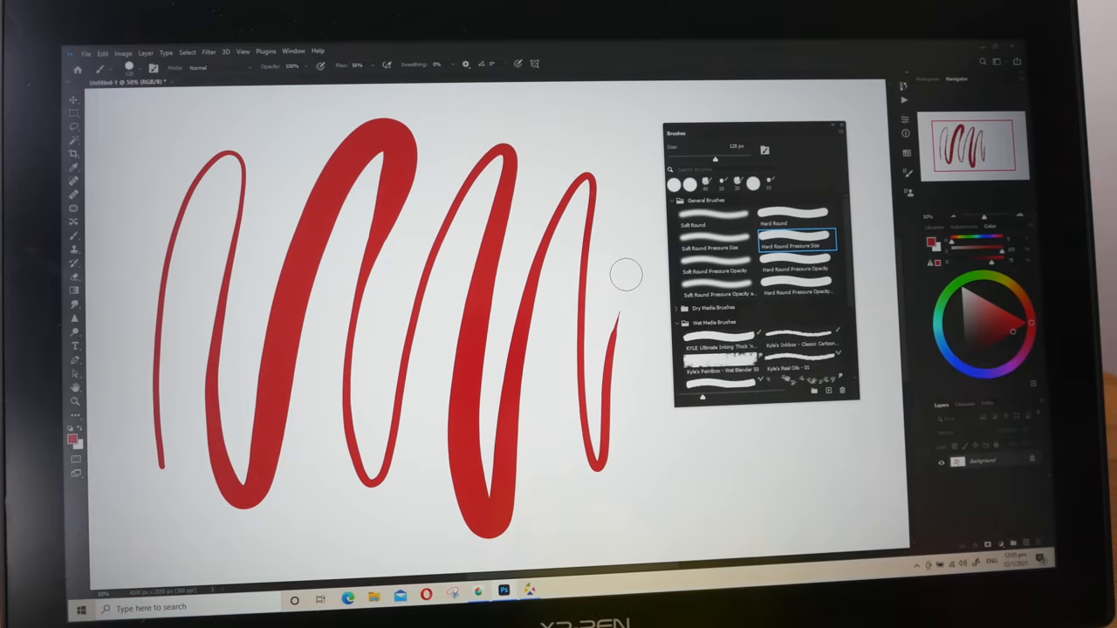
key("alt+tab")
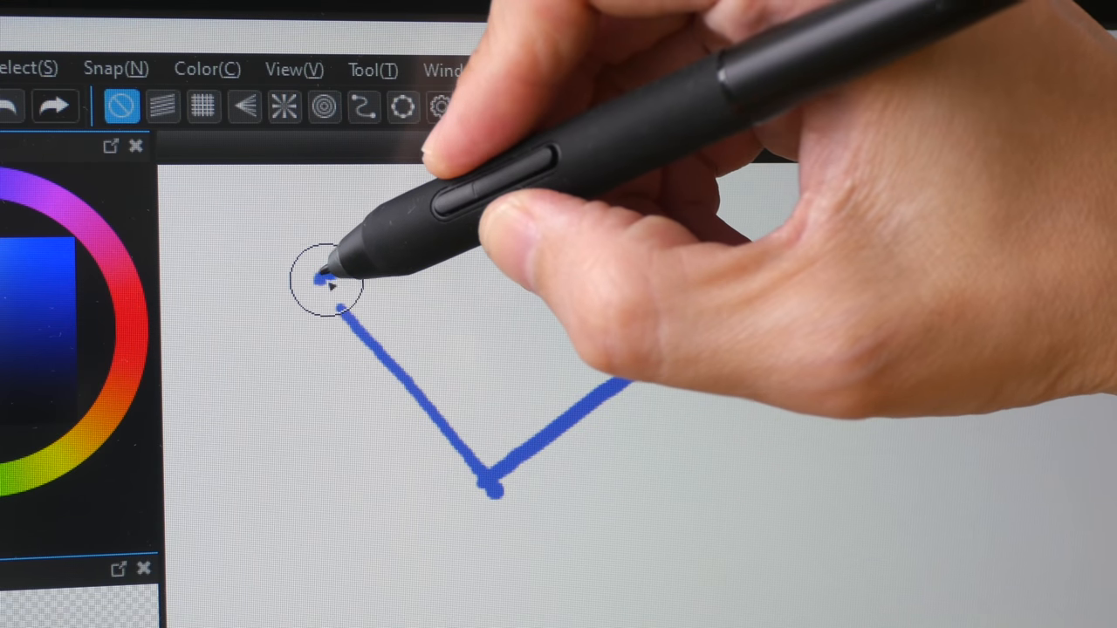
- Sketch the box's five blue edges with pen strokes on the Untitled canvas
left_click_drag(327, 279, 489, 170)
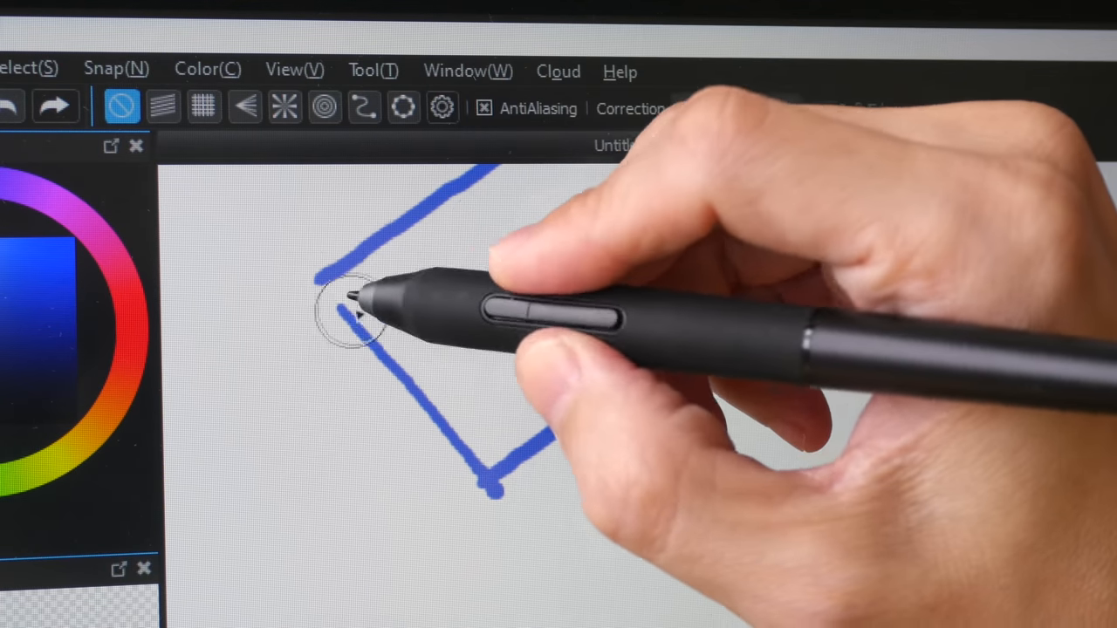
left_click_drag(353, 309, 497, 484)
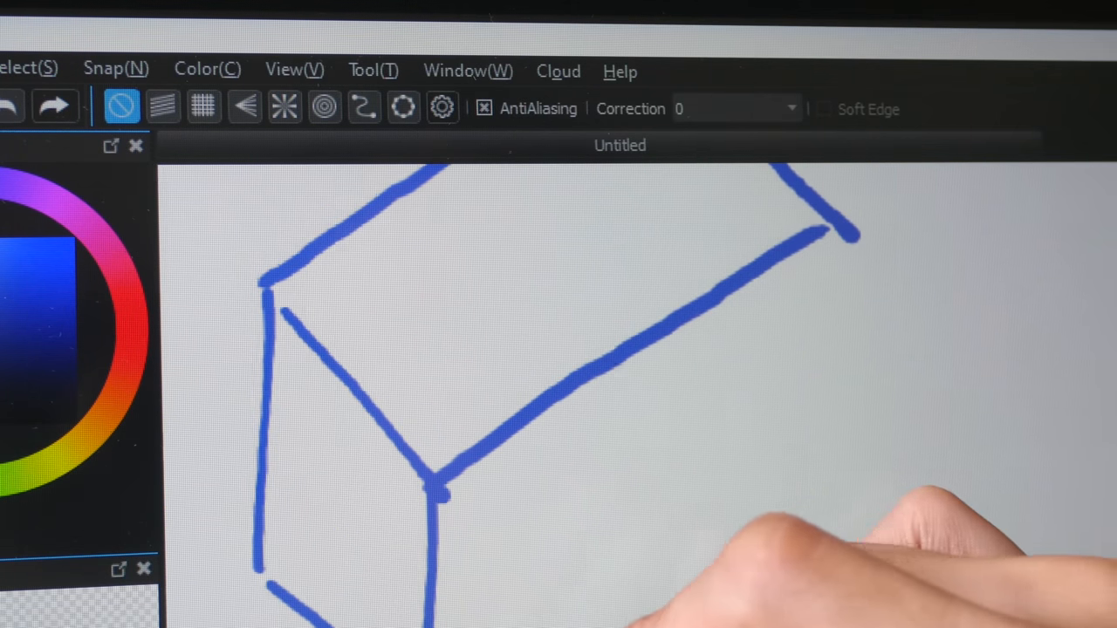
left_click_drag(846, 231, 785, 419)
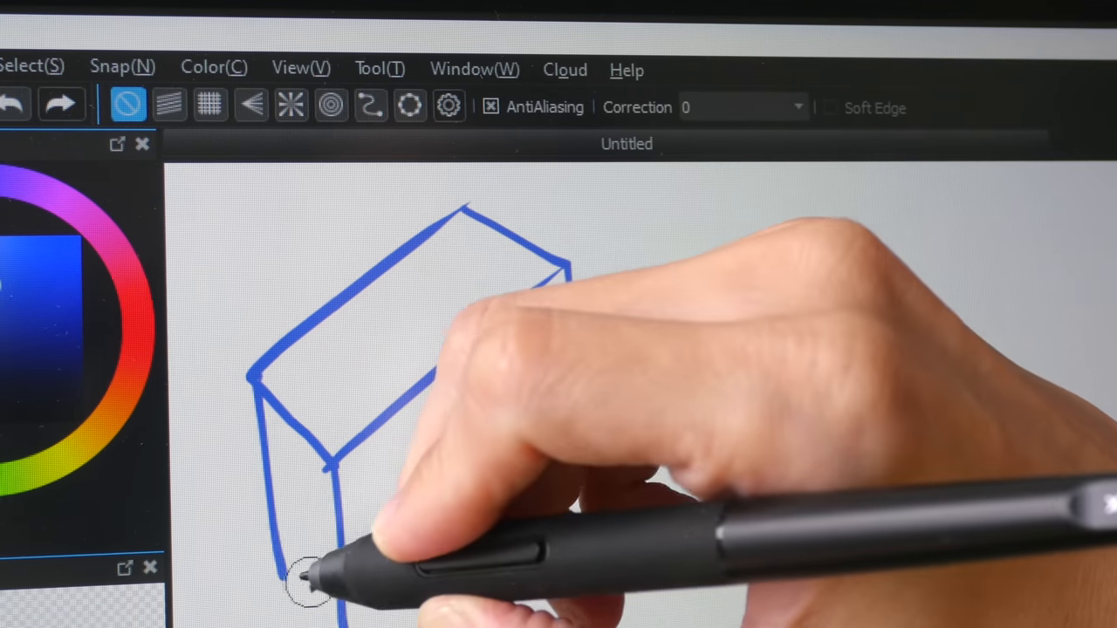
left_click_drag(310, 585, 366, 514)
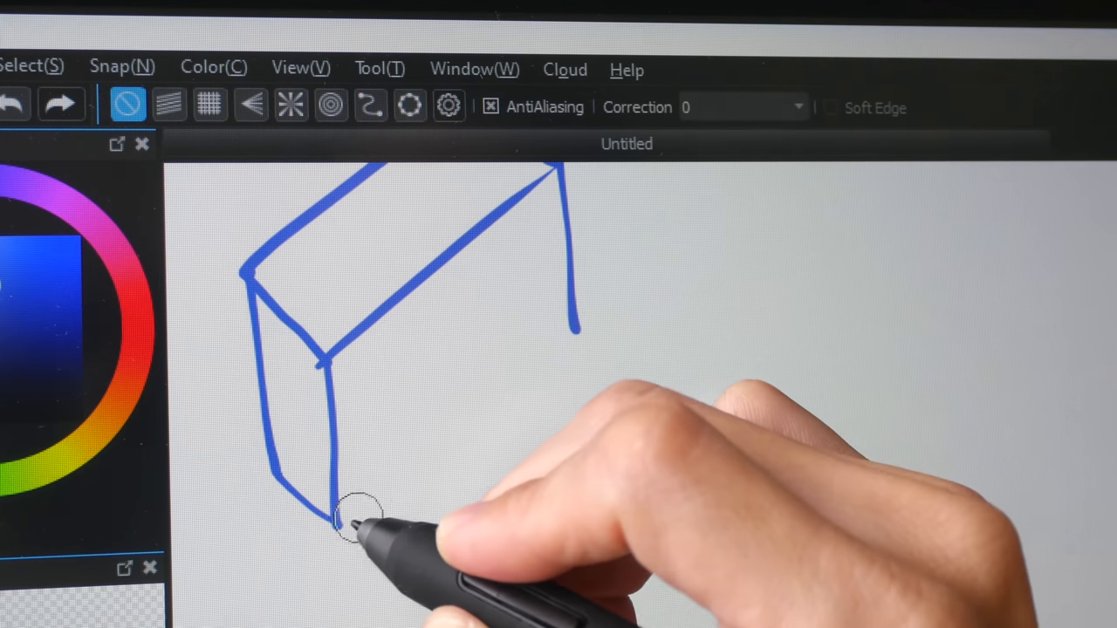
left_click_drag(358, 515, 576, 327)
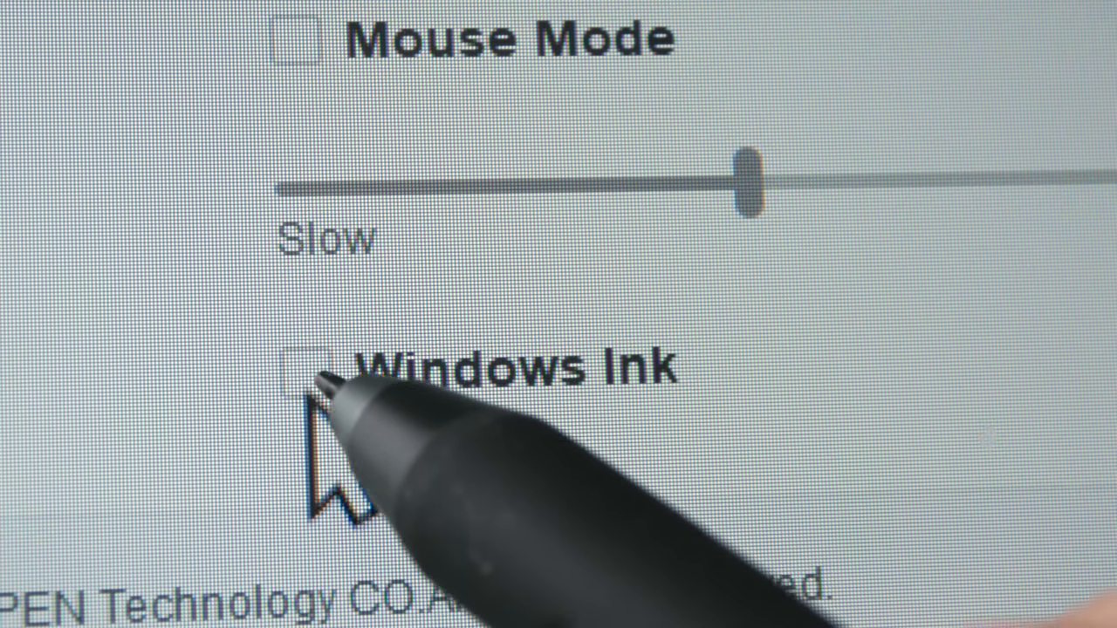
- Tick Windows Ink in Pen settings, leaving Mouse Mode off
left_click(307, 373)
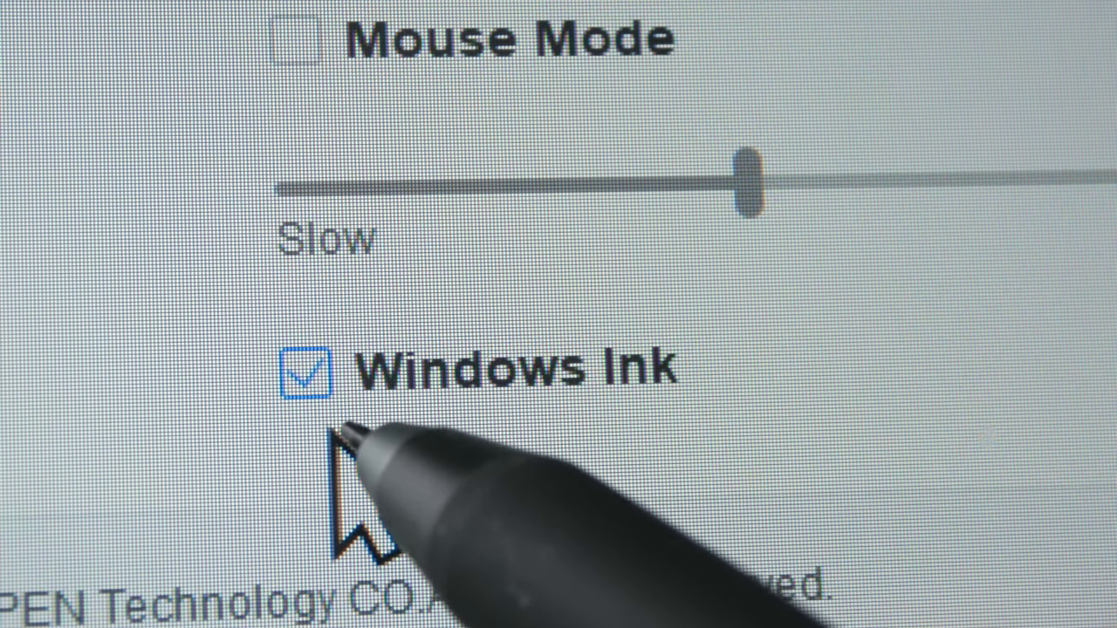